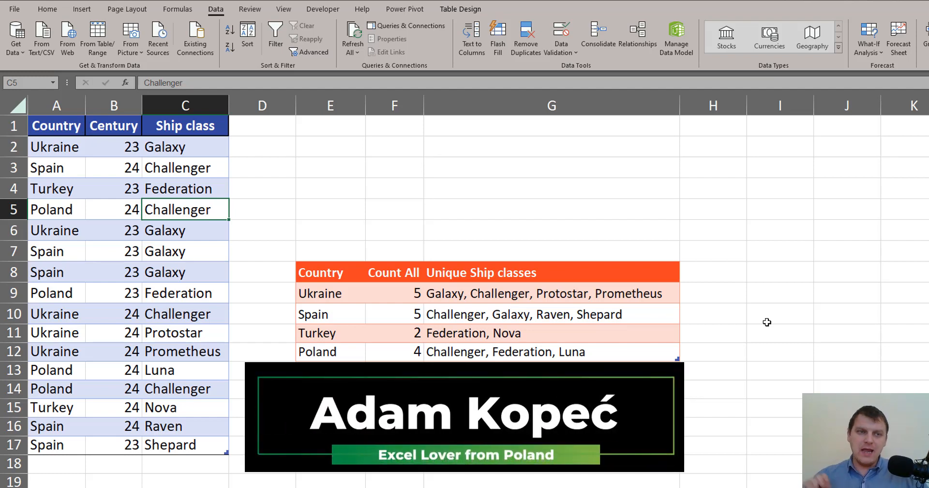
mouse_move(378, 288)
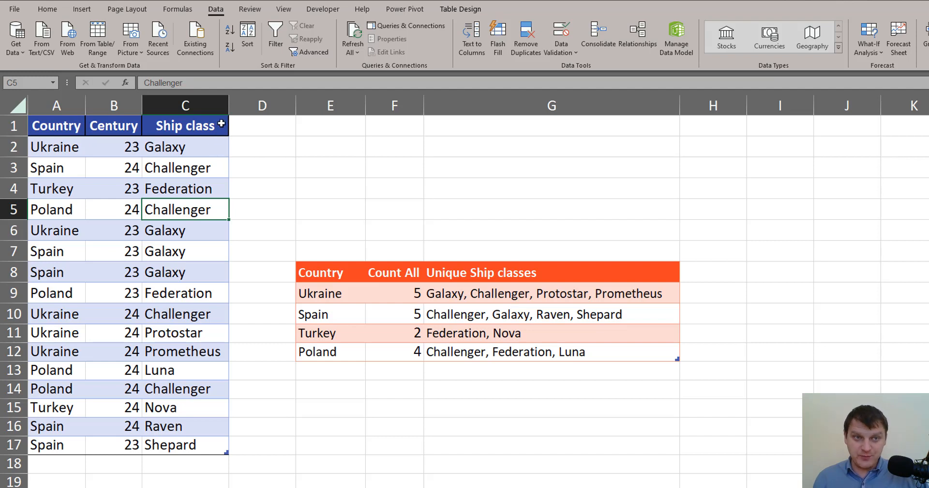
Step: Load the ship-class table into Power Query as Tabela1 and select the Country column
left_click(185, 126)
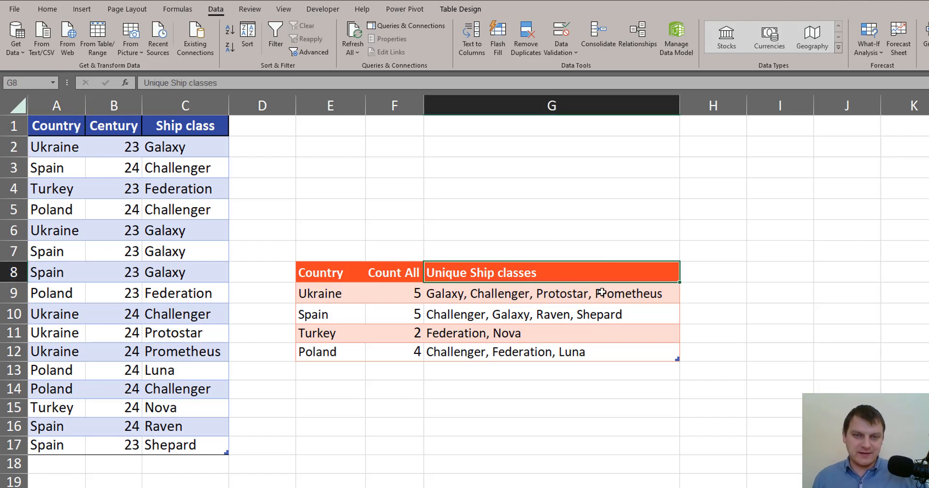
mouse_move(569, 291)
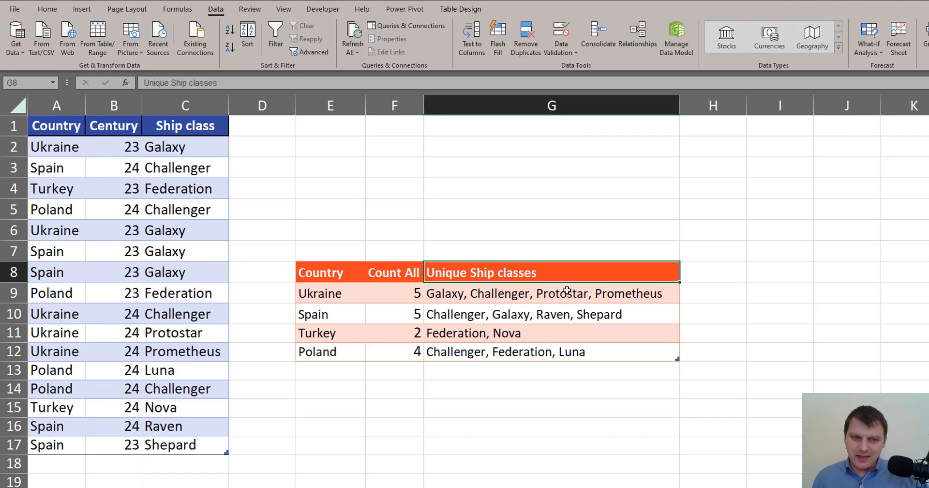
left_click(330, 293)
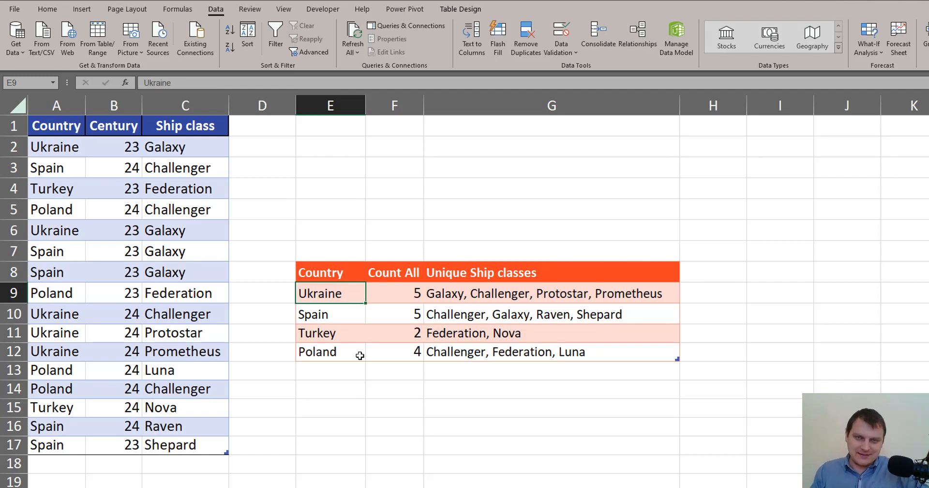
mouse_move(245, 252)
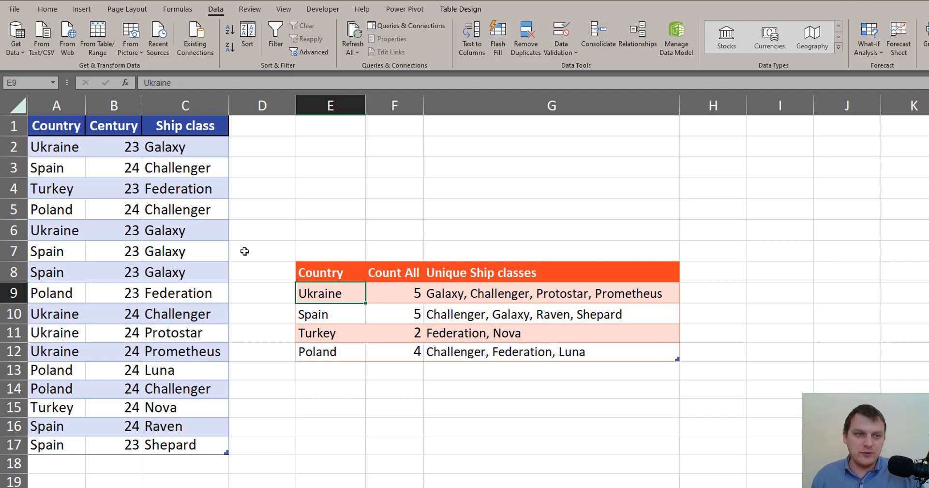
left_click(185, 209)
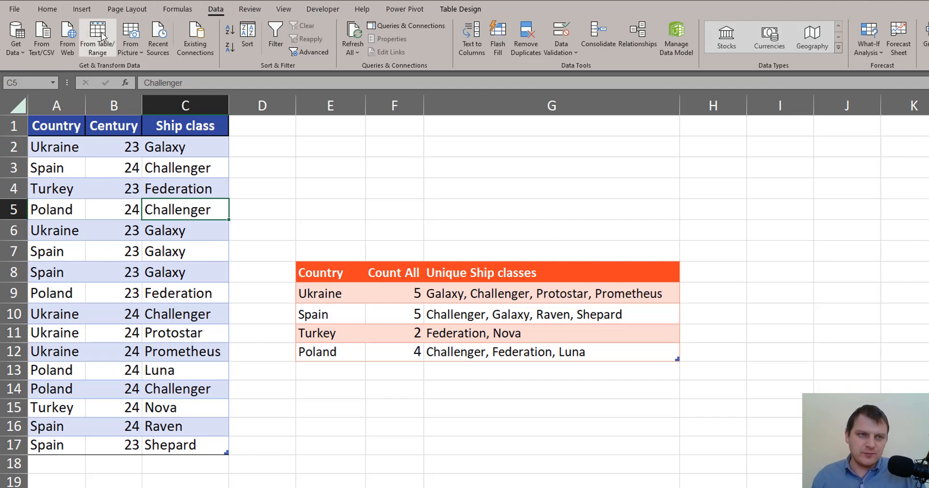
left_click(99, 35)
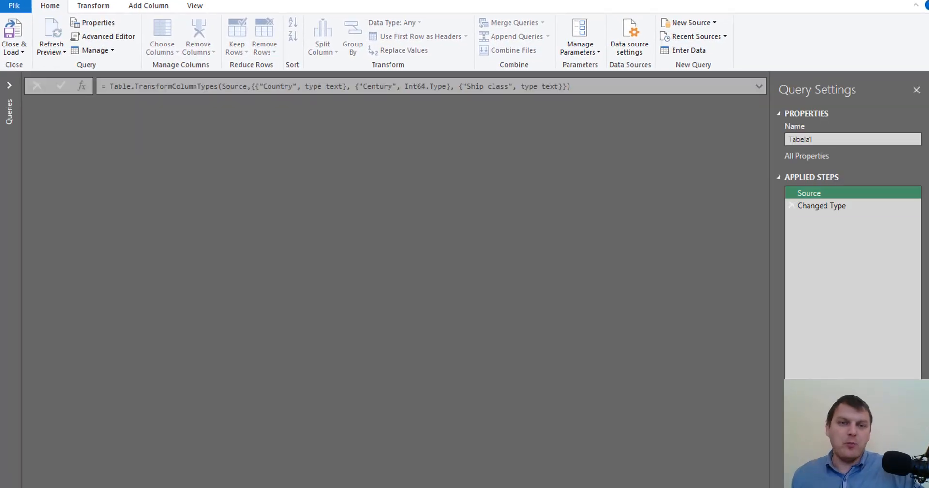
left_click(822, 205)
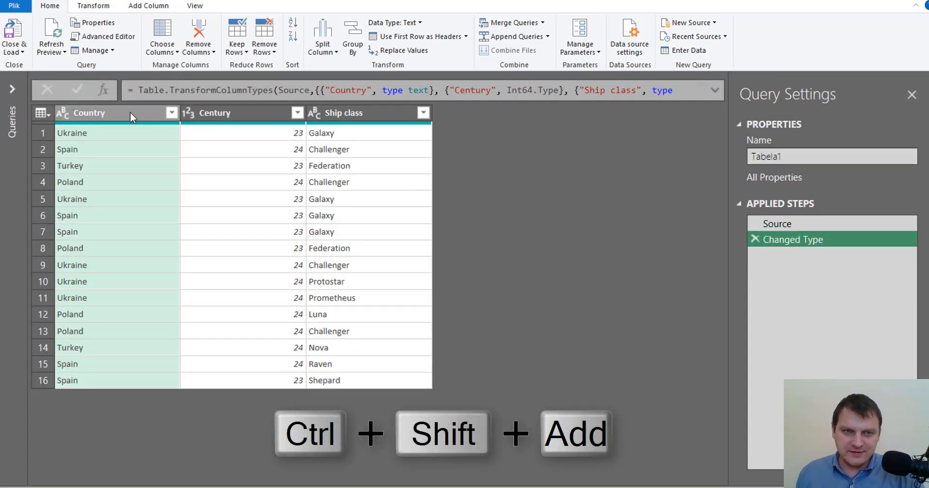
mouse_move(121, 126)
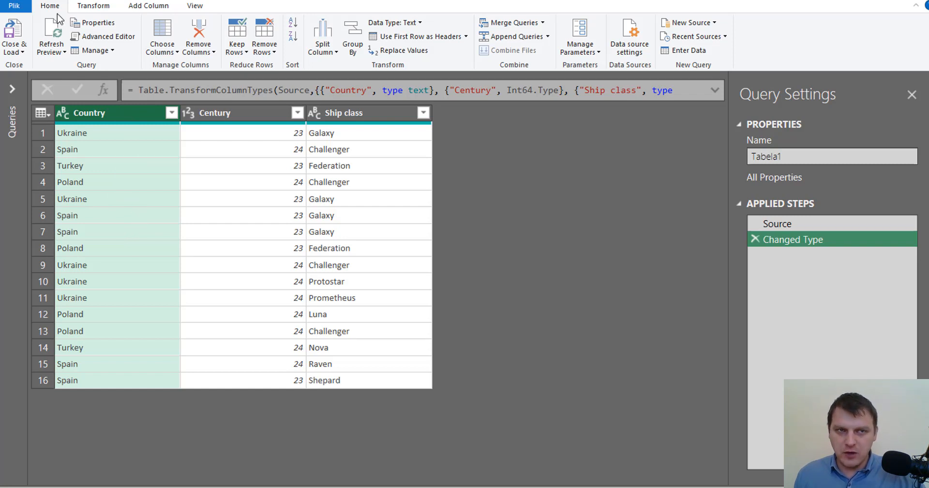
mouse_move(360, 31)
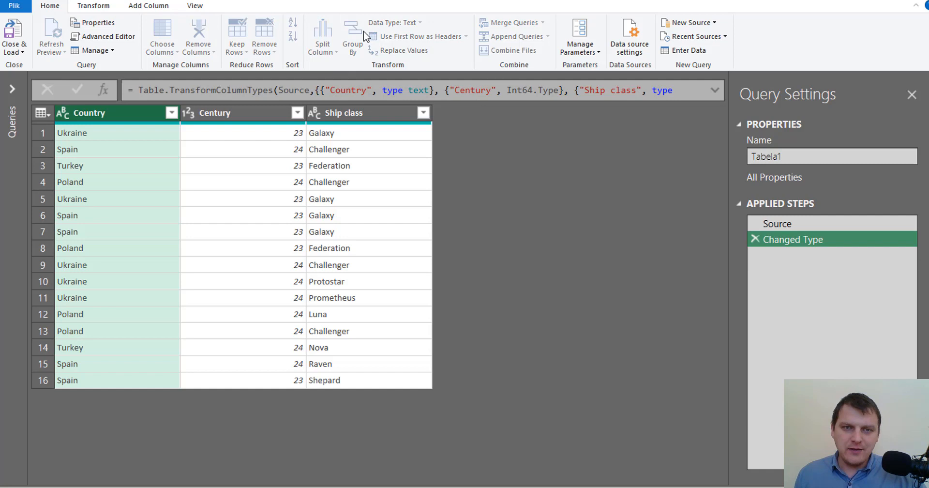
Step: Start an Advanced Group By on Country with a Count All row count and a second aggregation
left_click(352, 34)
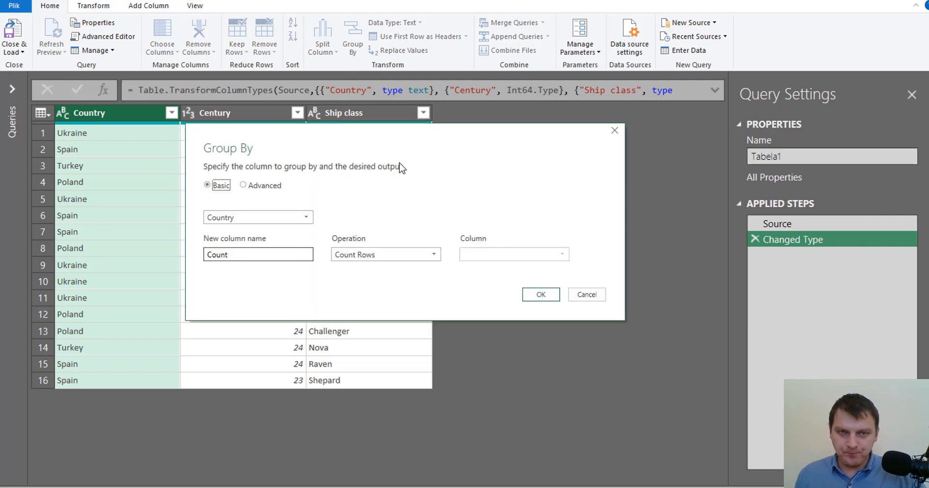
left_click(243, 186)
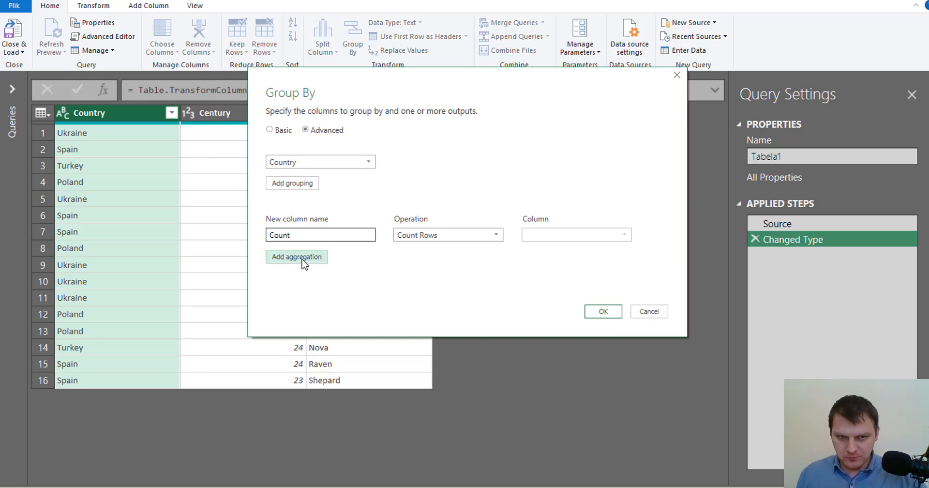
left_click(296, 256)
type(" All")
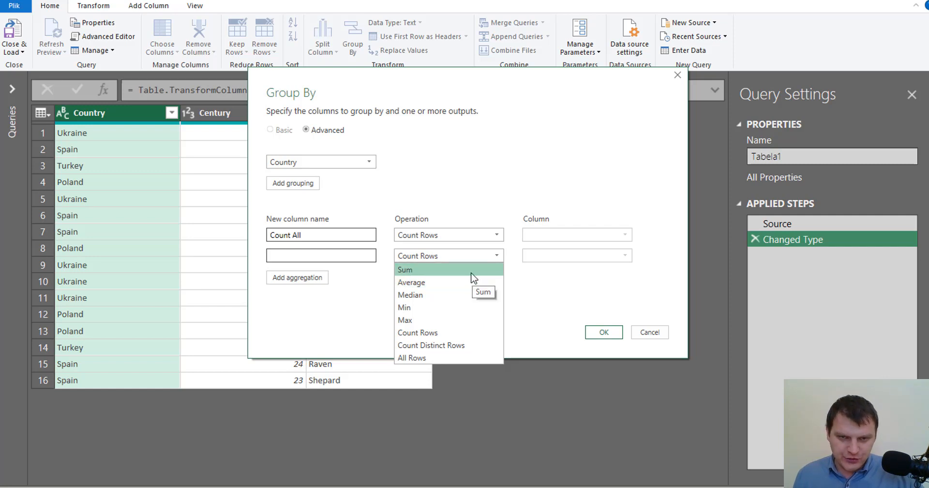
mouse_move(468, 275)
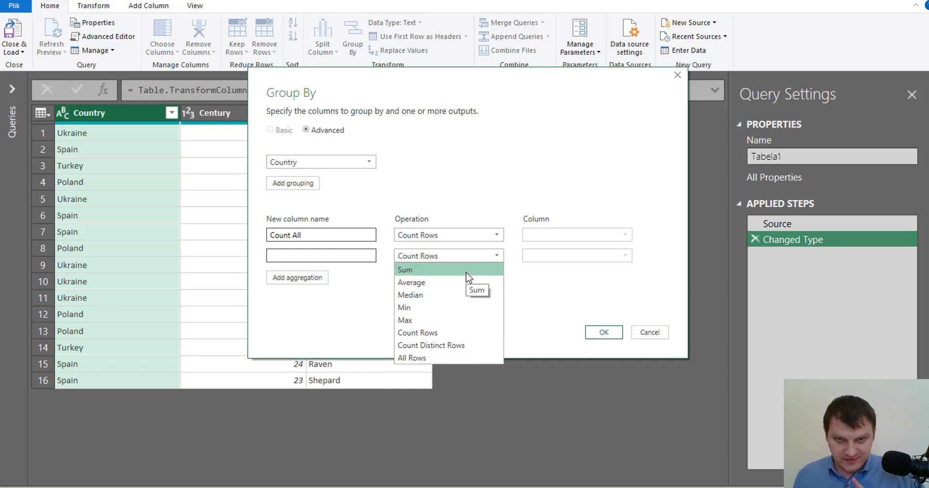
Step: Add a Sum of Ship class aggregation named Unique ship classes and apply the grouping
left_click(405, 270)
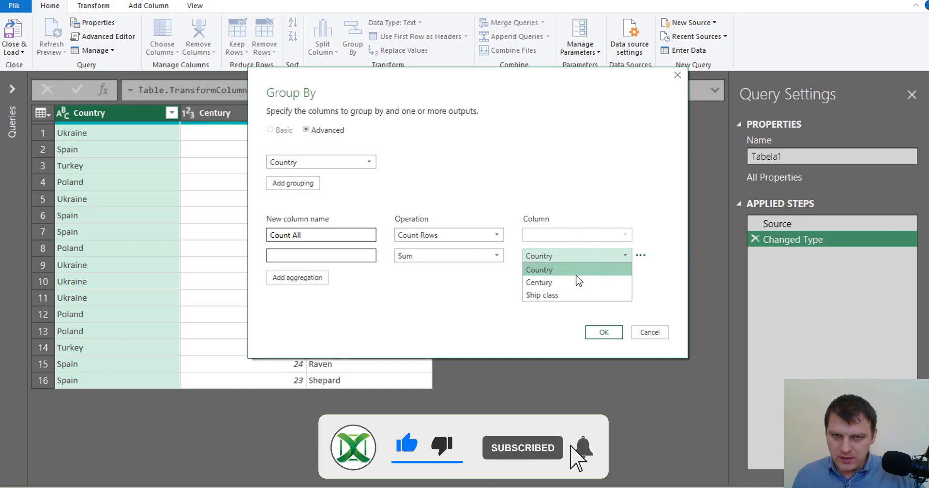
left_click(542, 295)
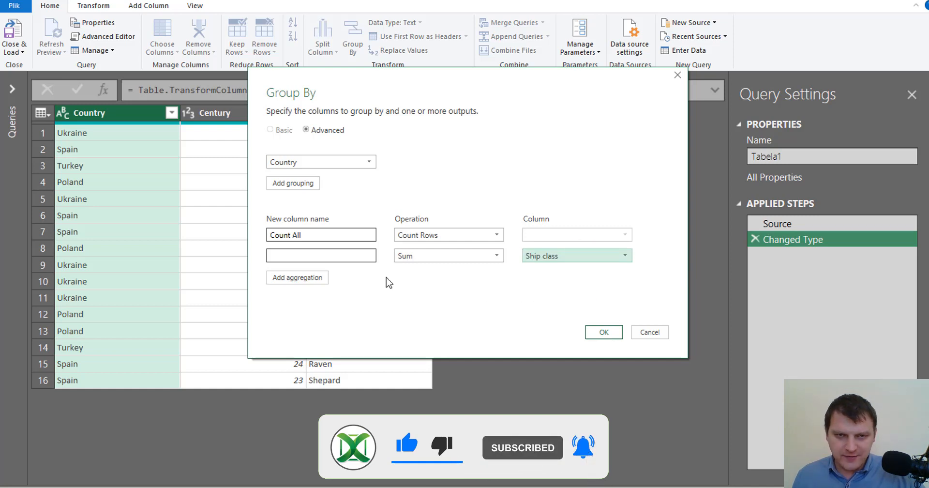
left_click(320, 255)
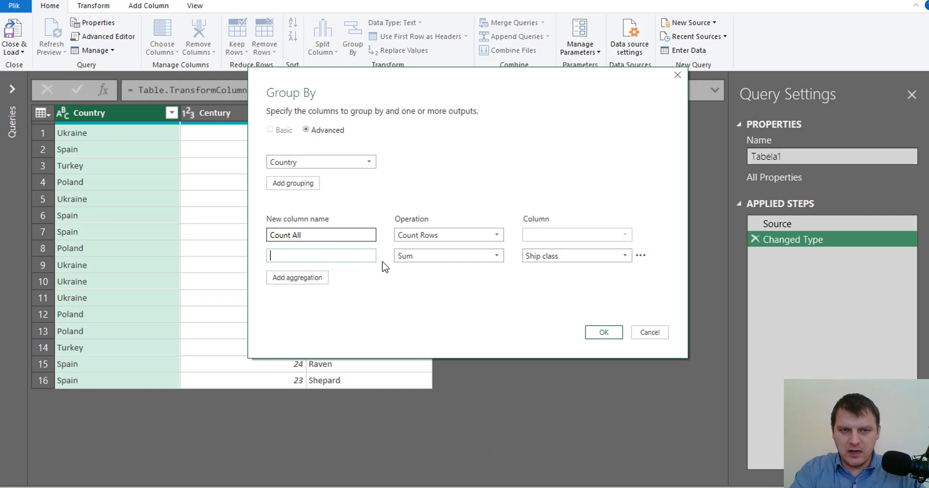
type("Unique ship classes")
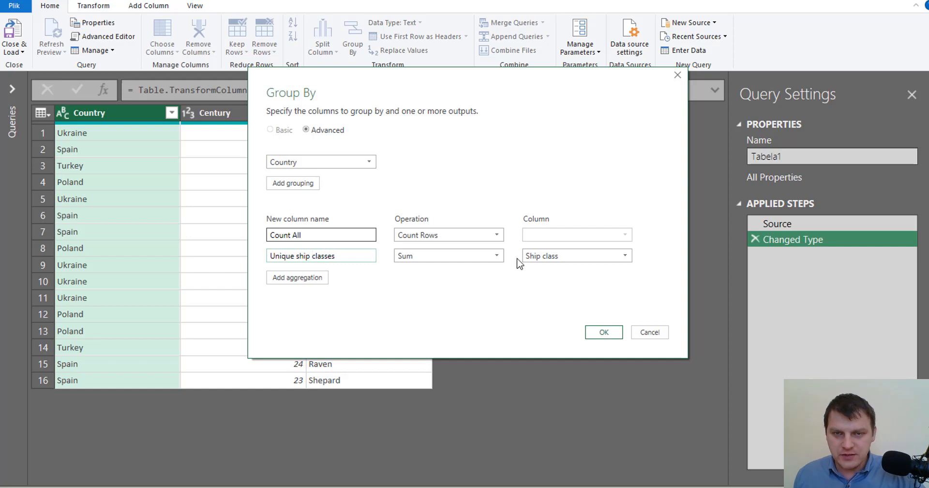
left_click(604, 332)
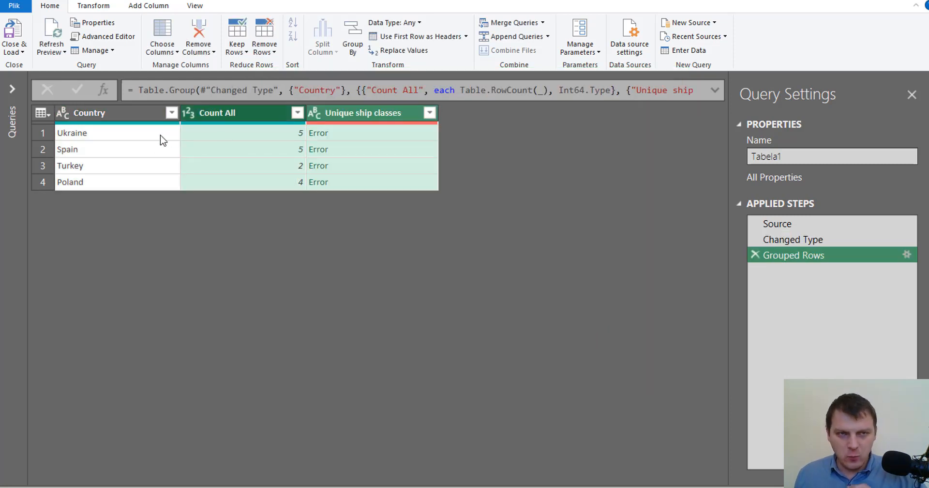
Step: Inspect Ukraine's grouped values and reveal the Expression.Error behind Unique ship classes
left_click(71, 133)
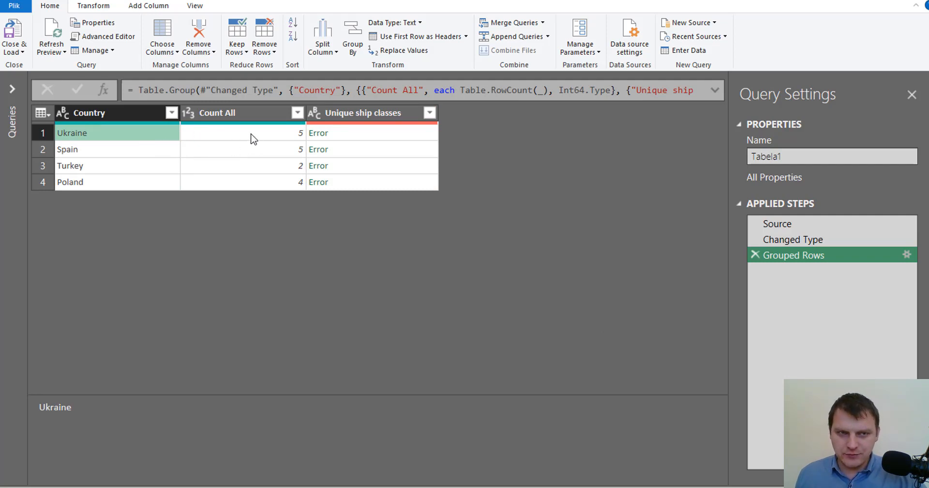
left_click(242, 133)
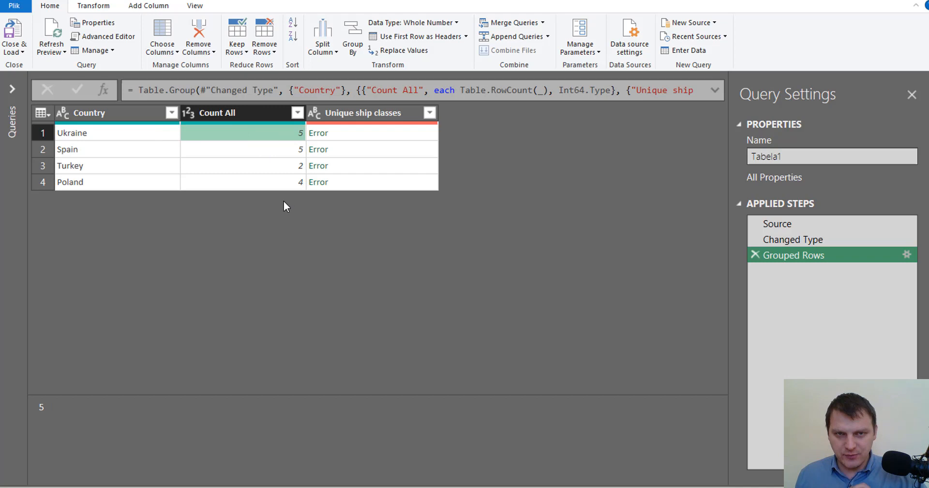
mouse_move(331, 154)
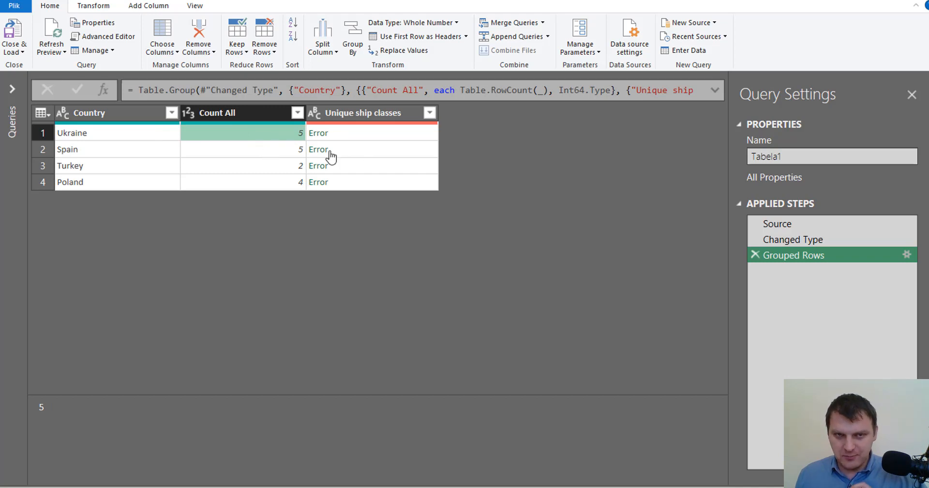
left_click(318, 132)
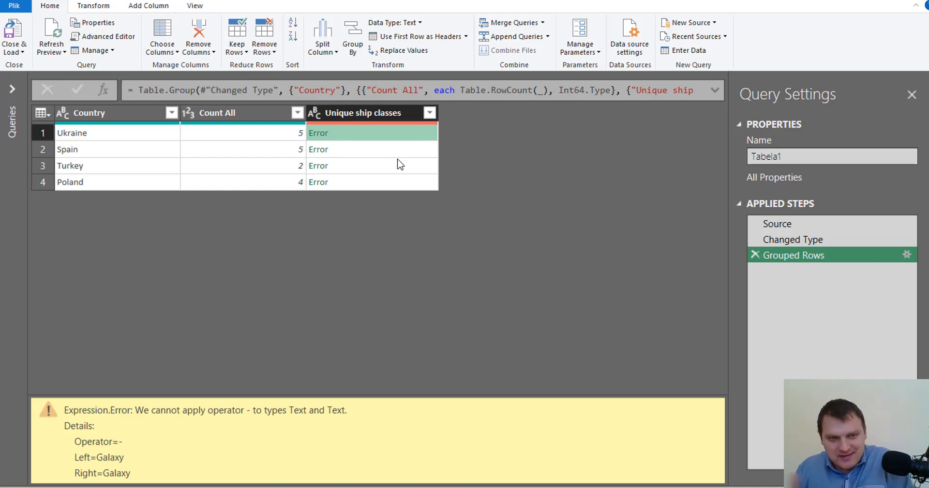
mouse_move(741, 93)
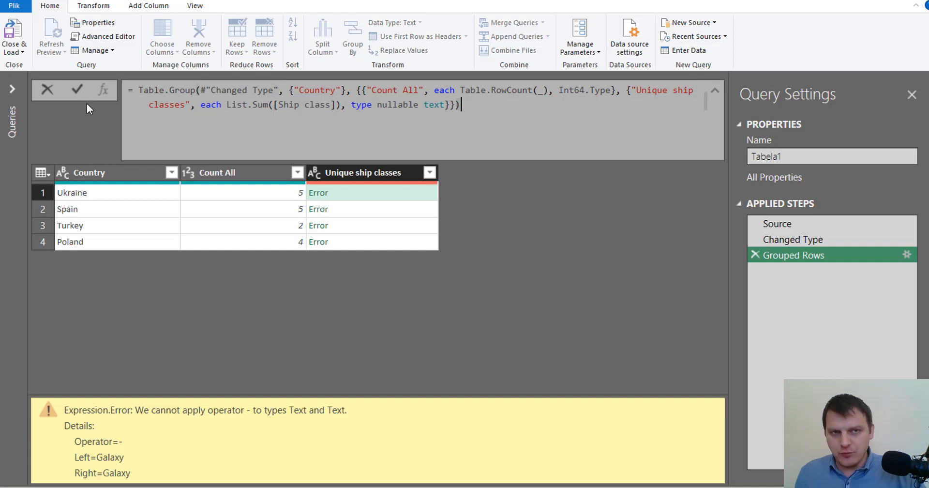
Step: Replace List.Sum with Text.Combine using a ", " separator in the grouping formula
left_click(193, 6)
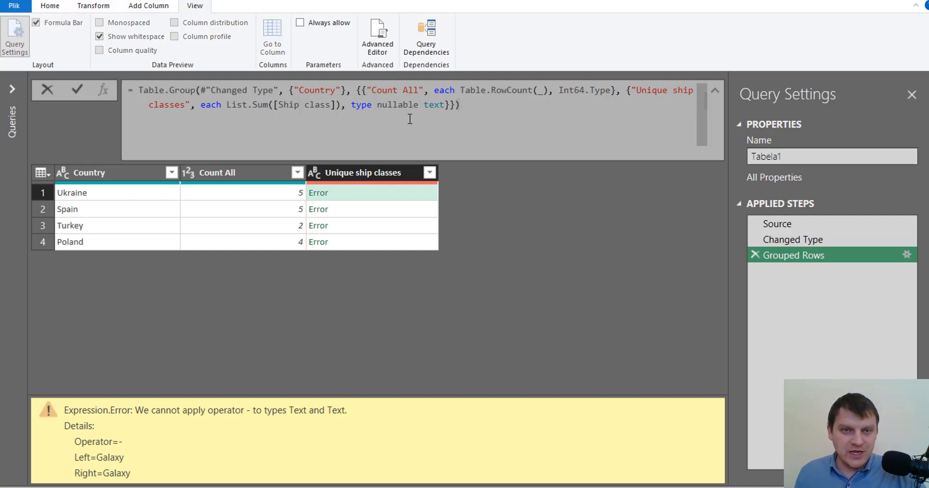
double_click(236, 105)
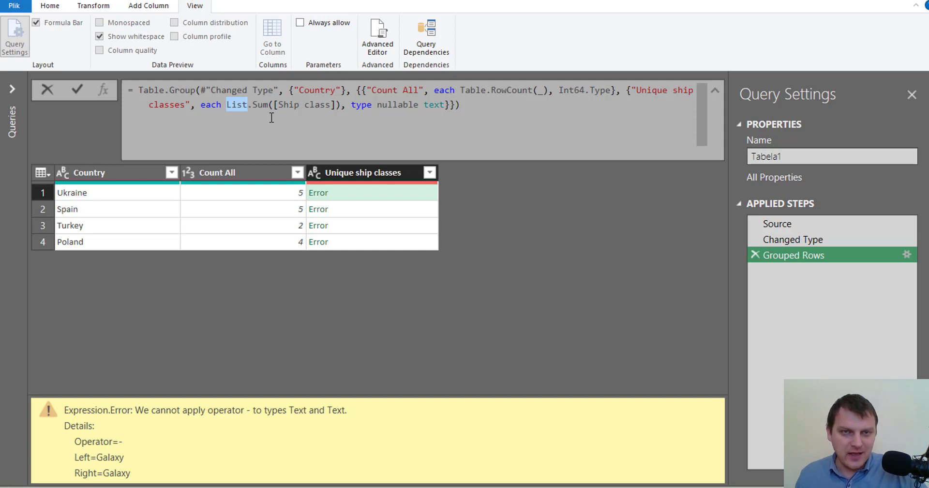
double_click(250, 105)
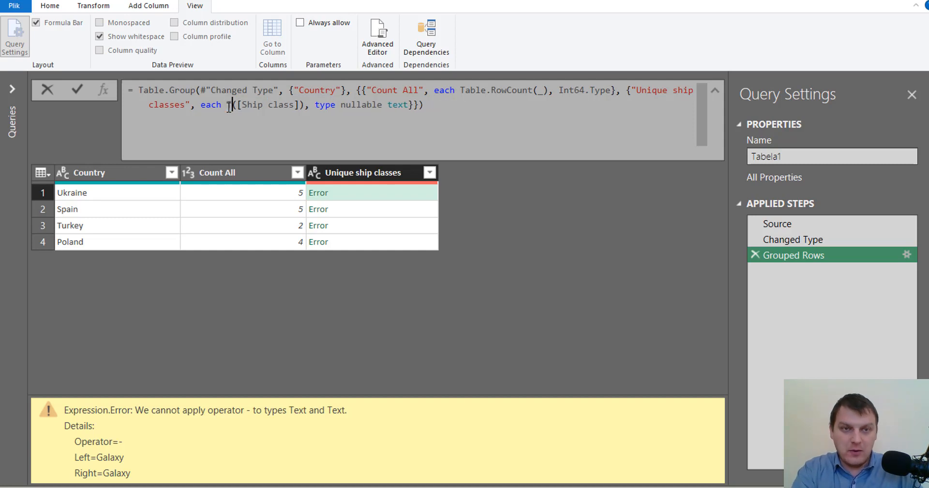
type("Text")
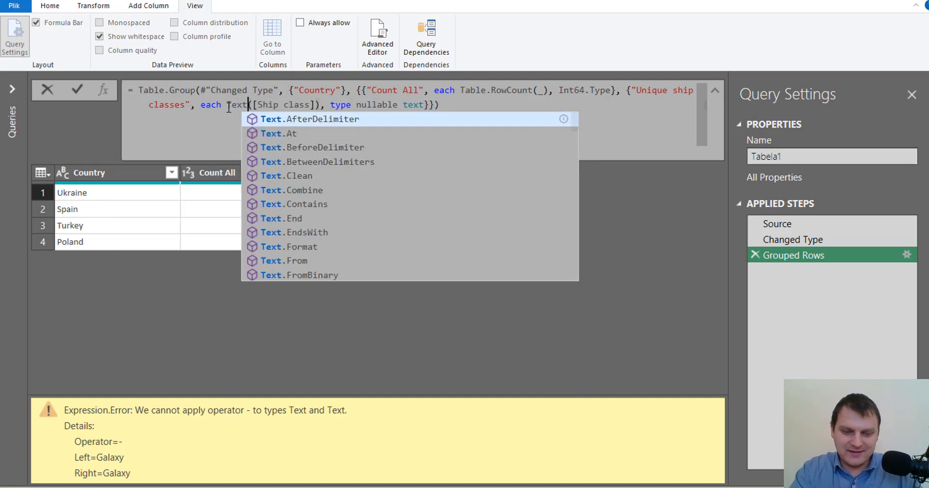
type("Combine")
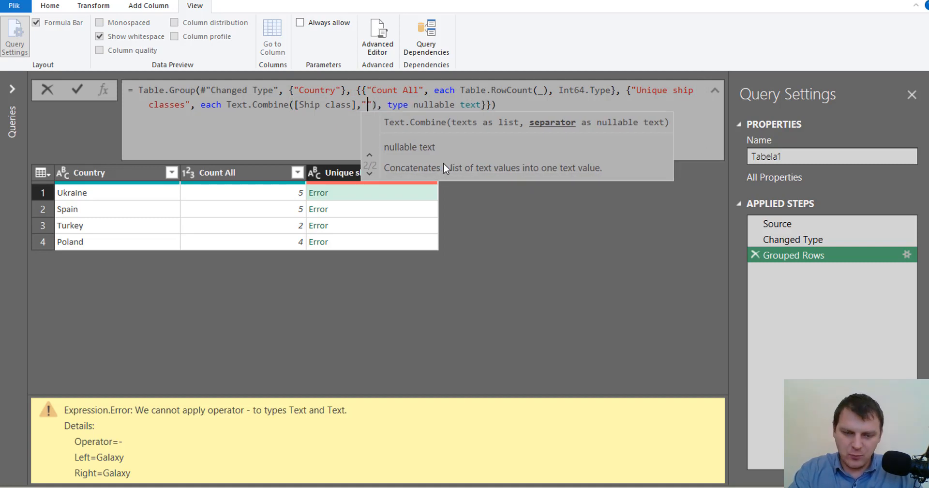
type(",")
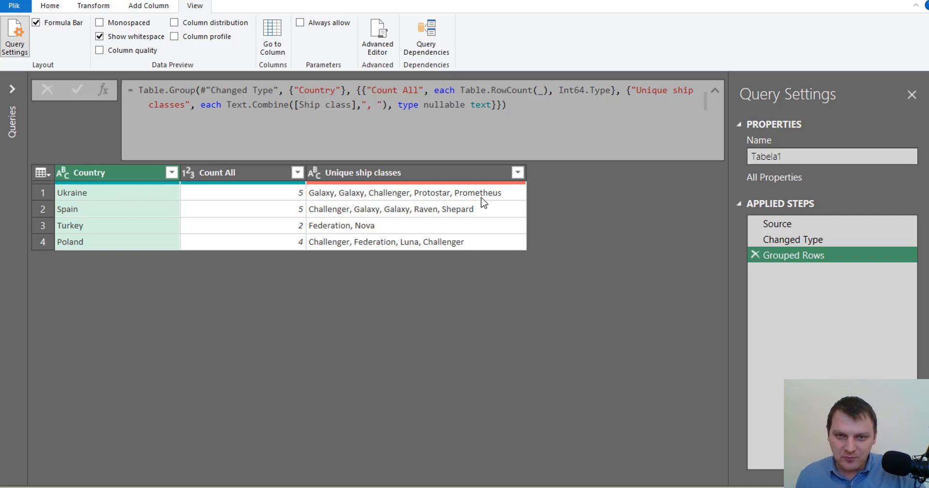
left_click(404, 192)
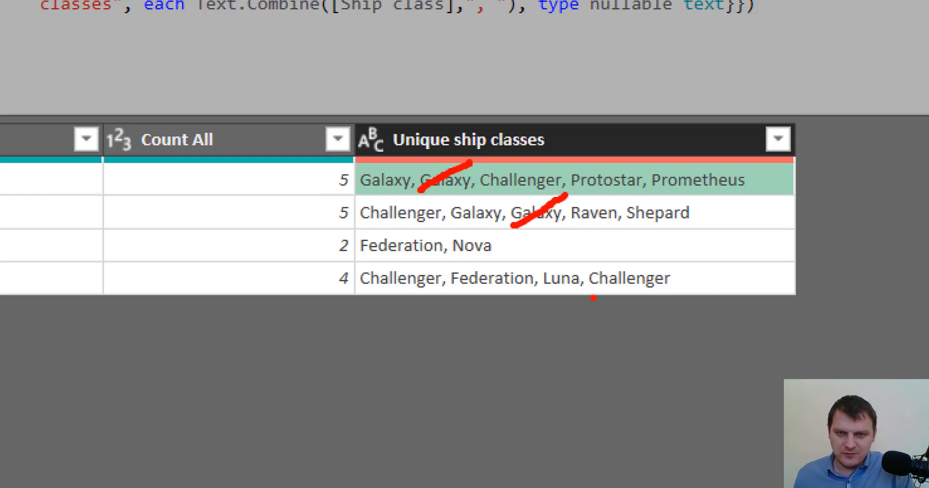
left_click_drag(590, 290, 675, 252)
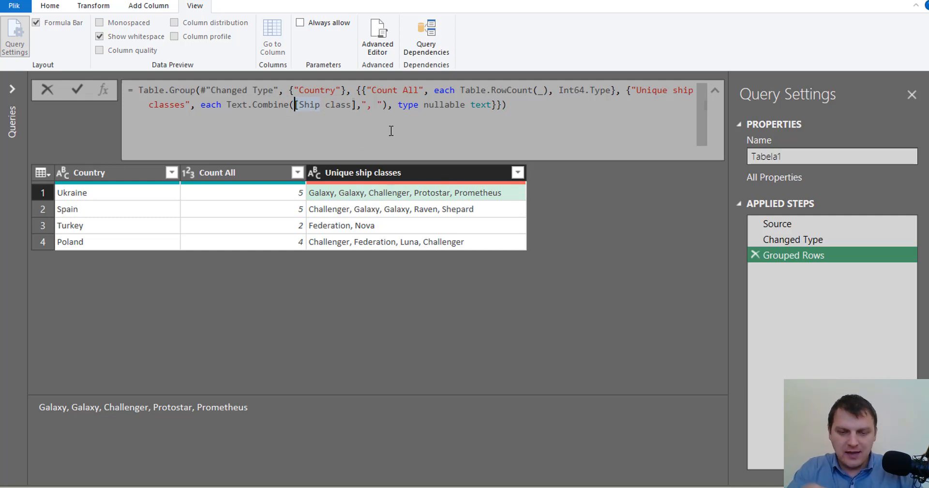
Step: Wrap [Ship class] in List.Distinct inside Text.Combine so each class appears once
type("list")
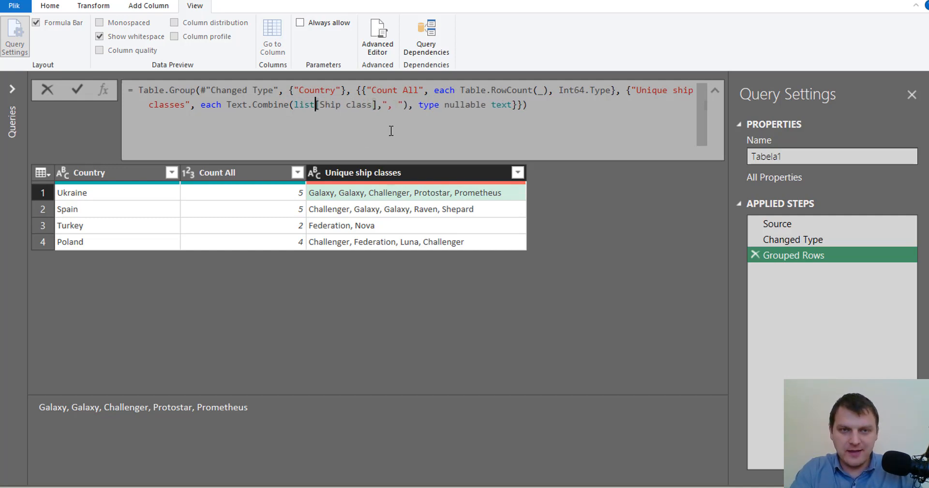
type("d")
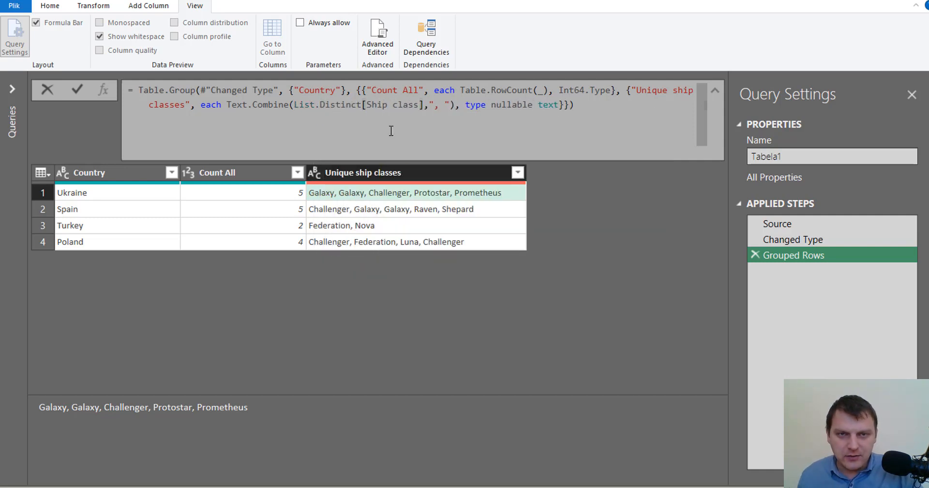
left_click(324, 105)
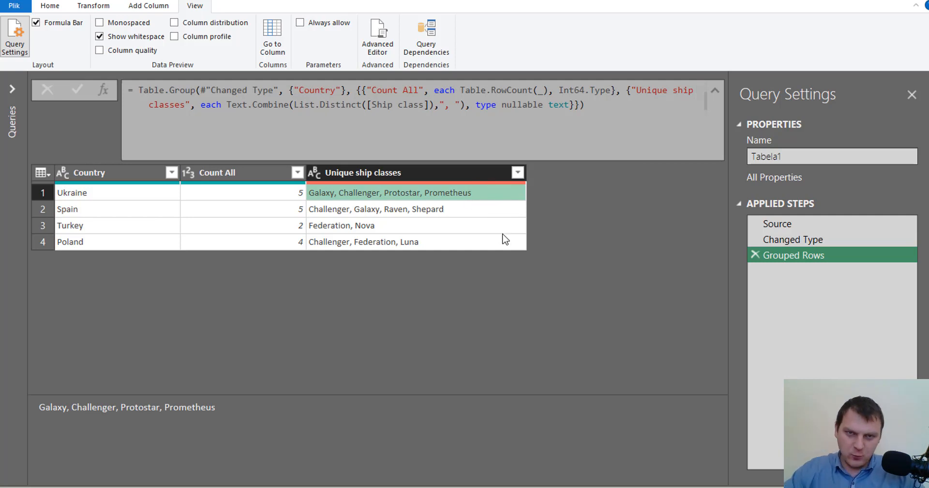
mouse_move(383, 181)
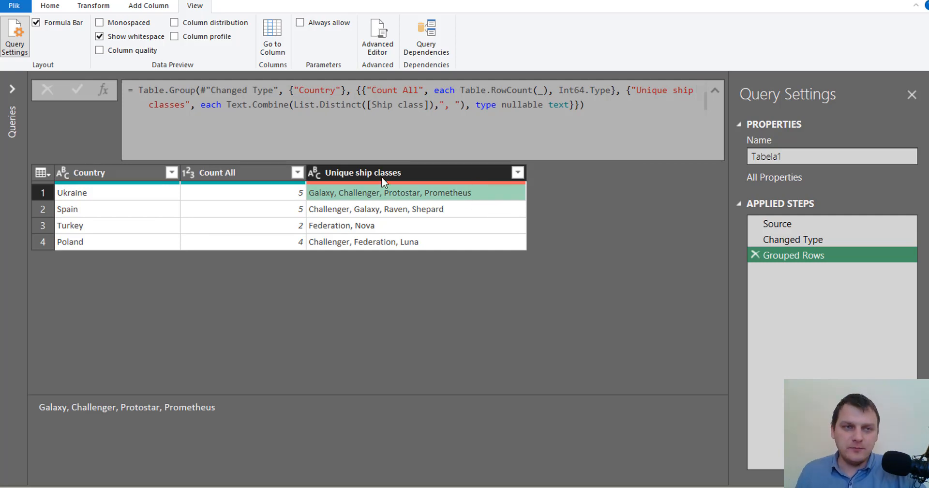
left_click(49, 6)
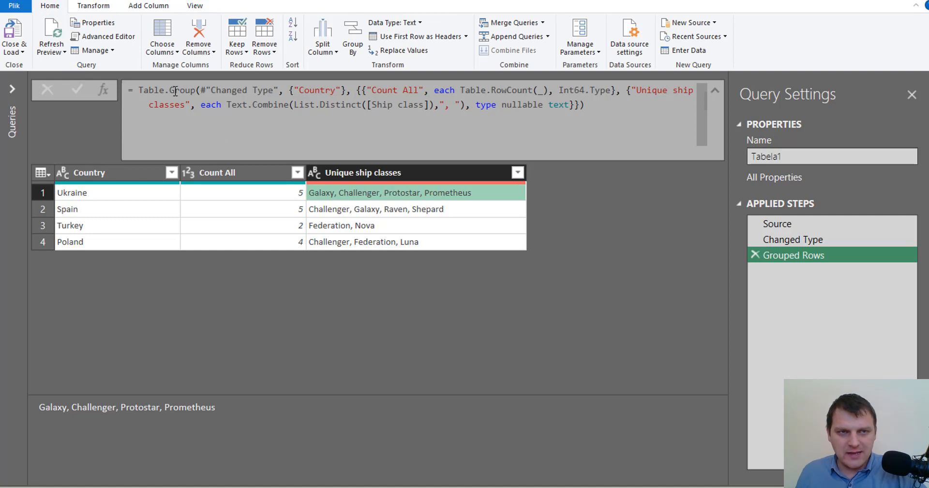
Step: Close & Load the grouped table to the existing worksheet at E1 and check G2's ship classes
left_click(12, 38)
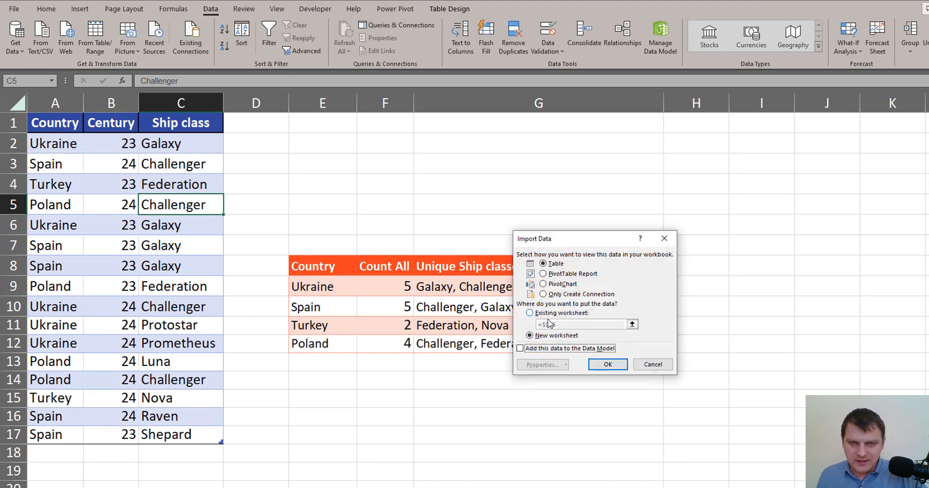
left_click(528, 313)
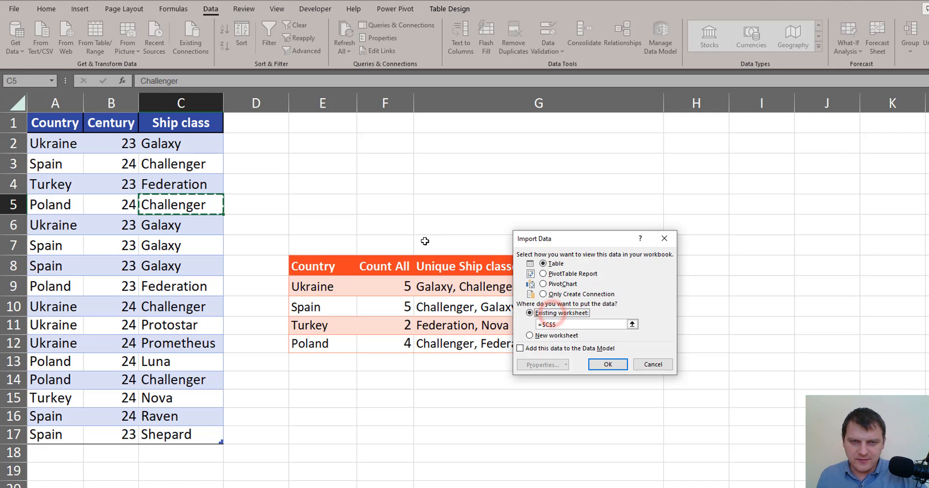
left_click(608, 364)
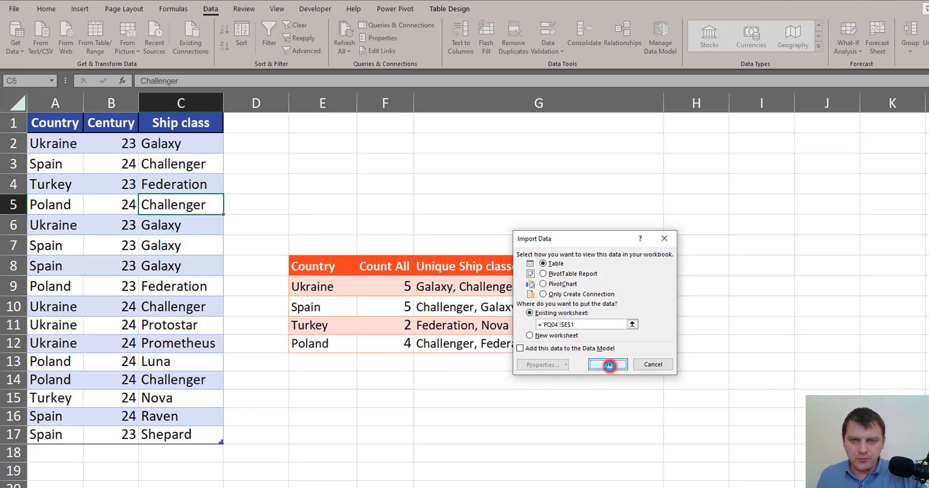
left_click(608, 364)
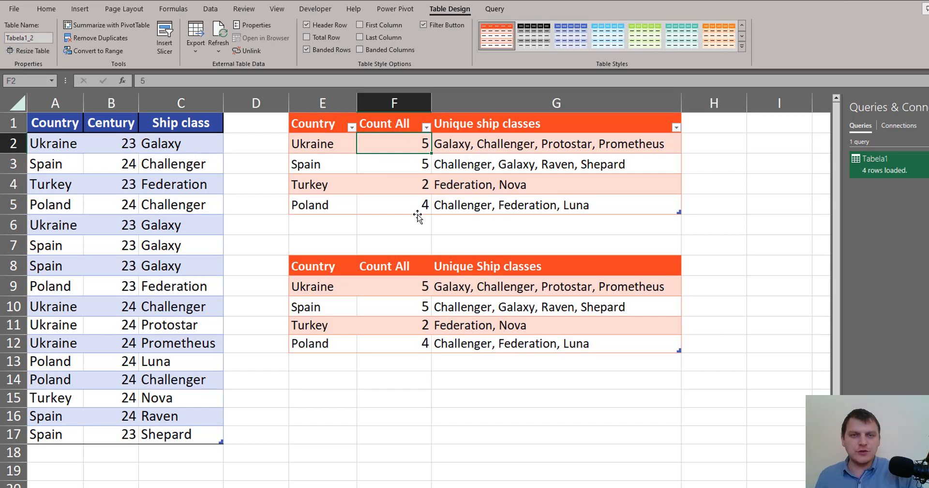
left_click(555, 145)
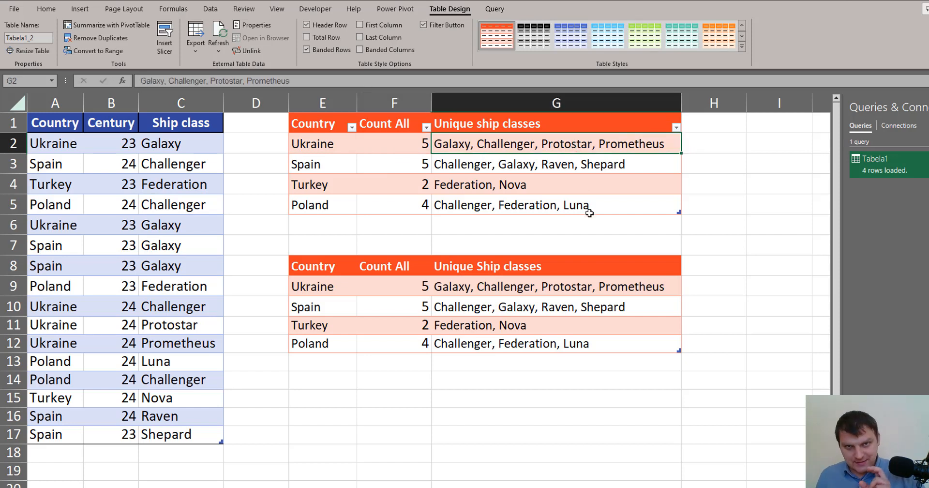